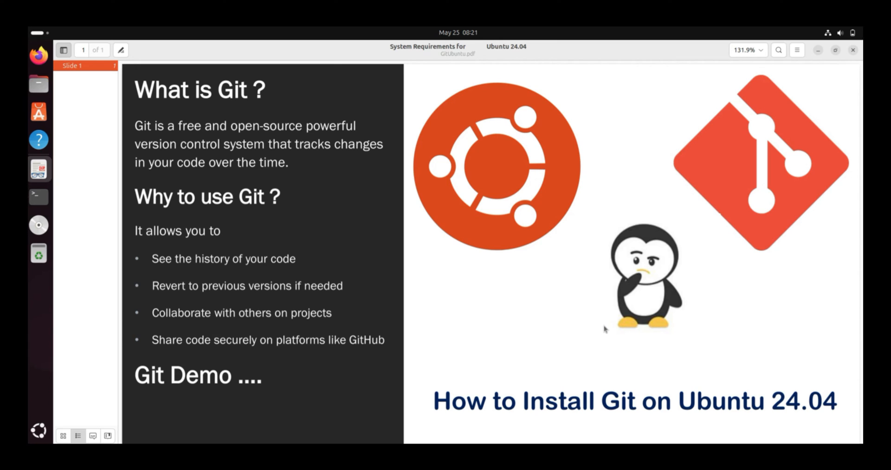
{"action": "mouse_move", "coordinate": [820, 52]}
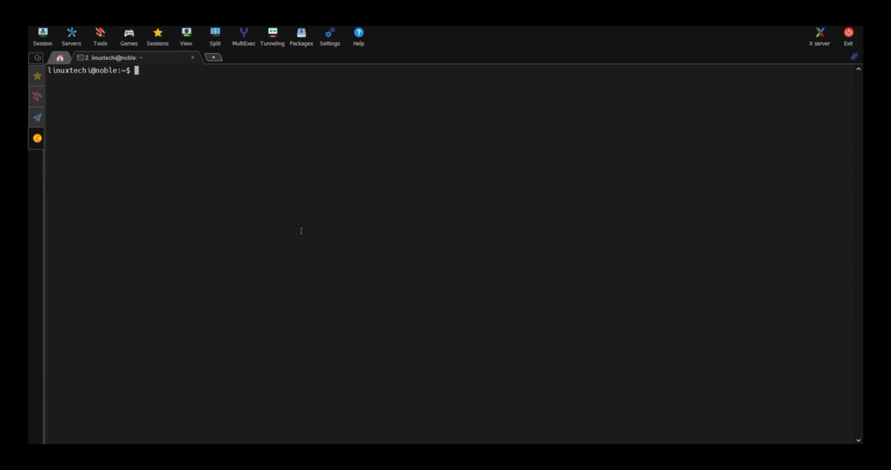
Step: Run 'sudo apt update' and 'sudo apt install git -y', then clear the terminal
{"action": "type", "text": "sudo apt update"}
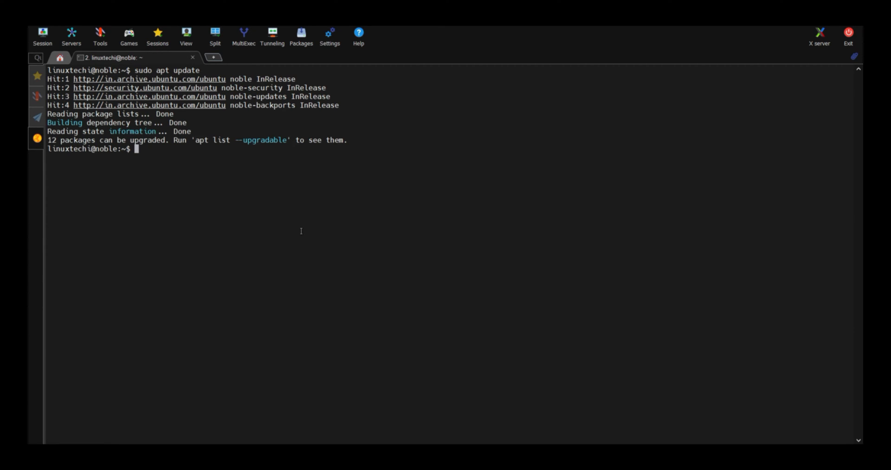
{"action": "type", "text": "sudo"}
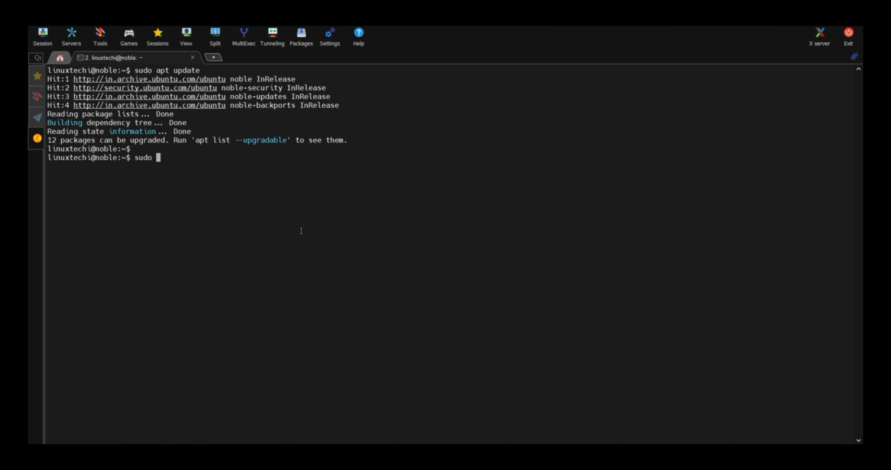
{"action": "type", "text": "apt install"}
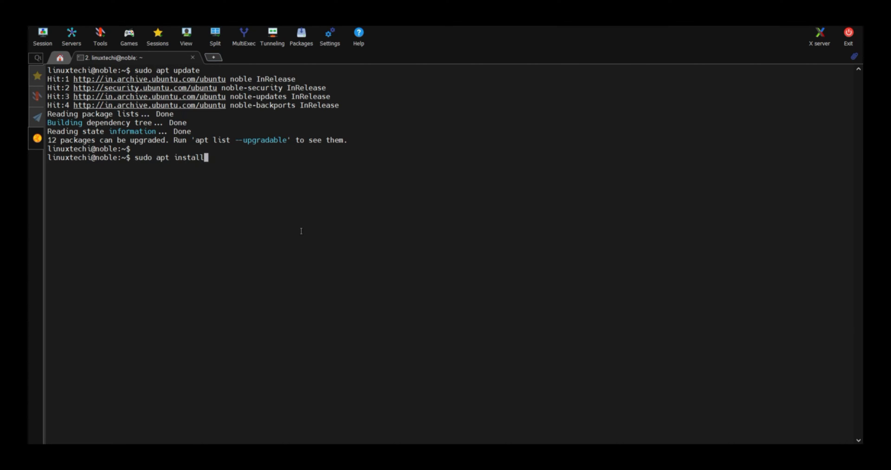
{"action": "type", "text": "git -y"}
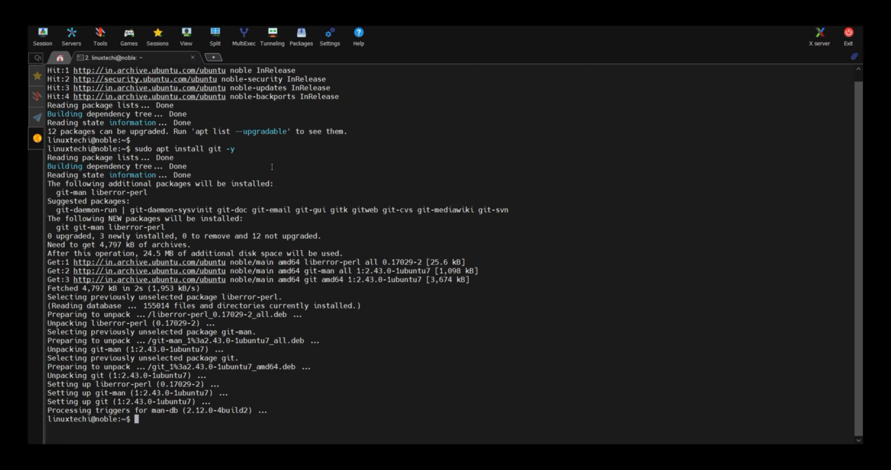
{"action": "type", "text": "clear"}
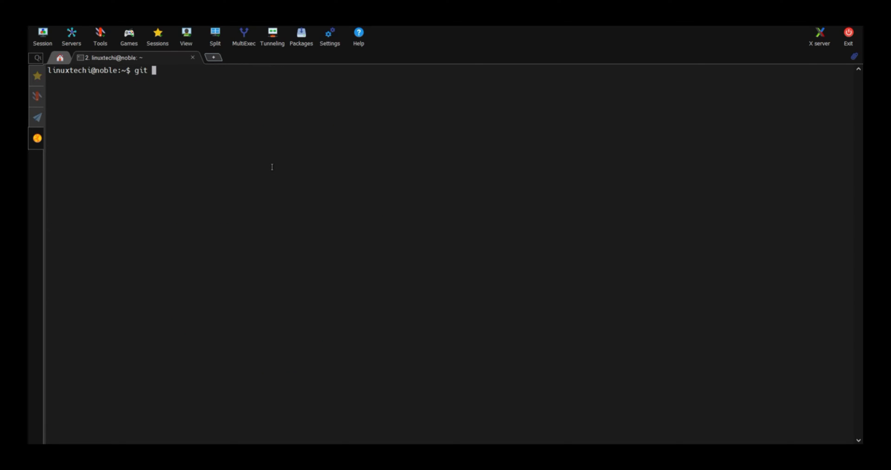
Step: Run 'git --version' to confirm Git 2.43.0 is installed
{"action": "type", "text": "--version"}
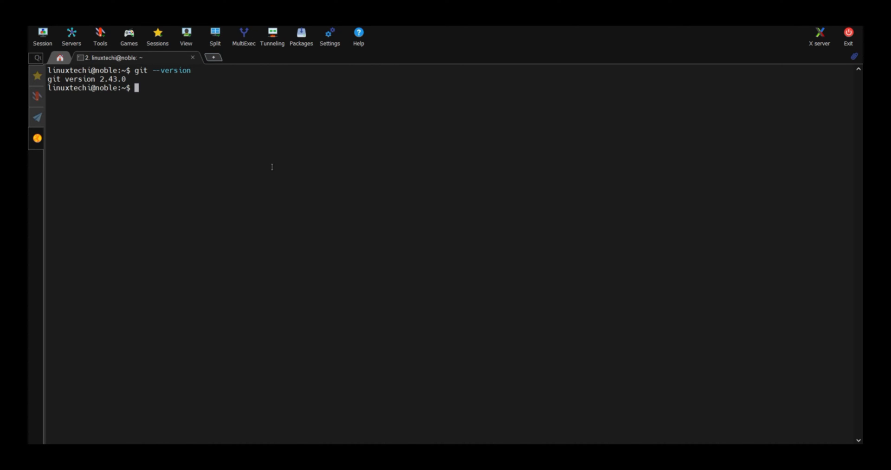
{"action": "double_click", "coordinate": [53, 79]}
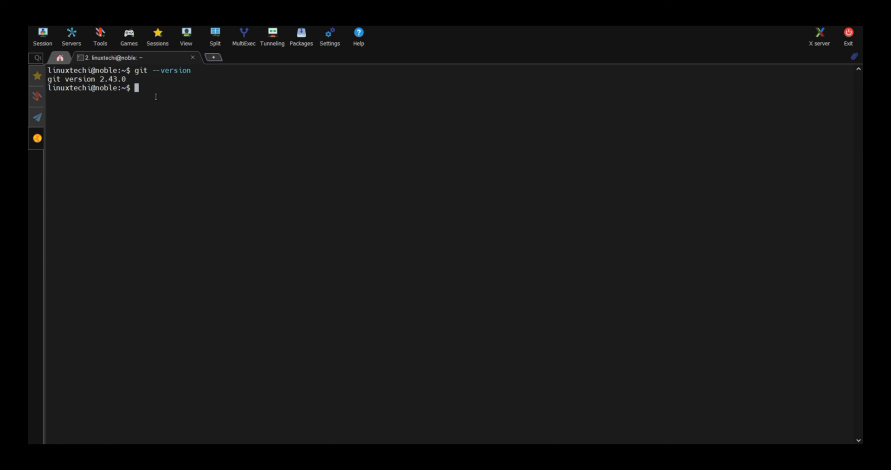
Step: Run 'ssh-keygen -t rsa' accepting the defaults to generate an RSA key pair
{"action": "type", "text": "ss"}
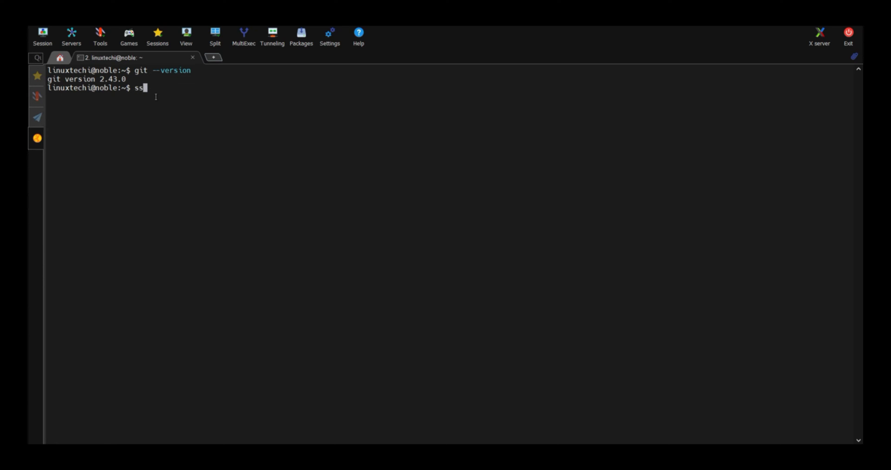
{"action": "type", "text": "h-key"}
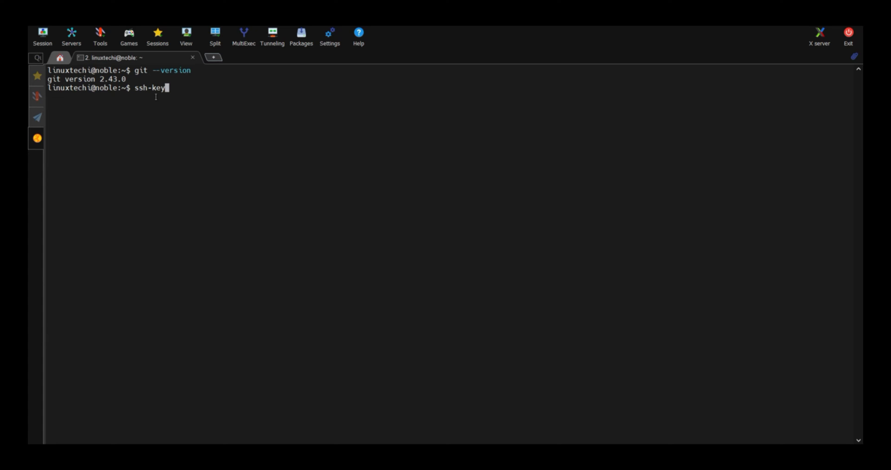
{"action": "type", "text": "gen -t"}
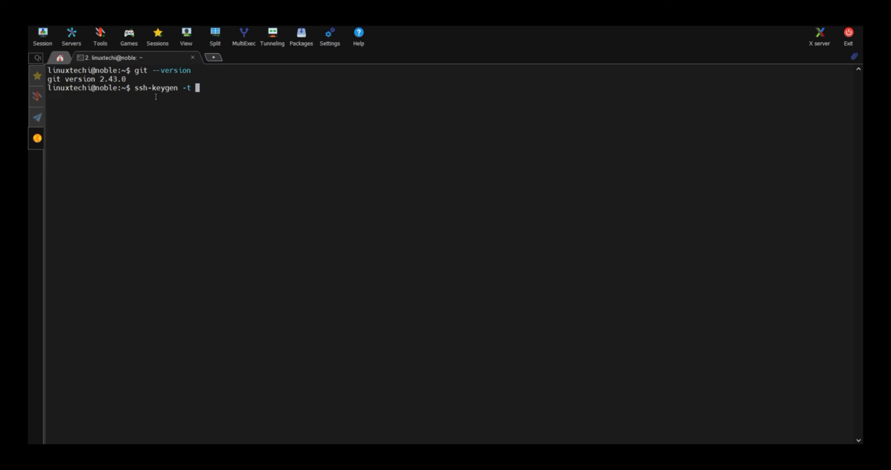
{"action": "type", "text": "rsa"}
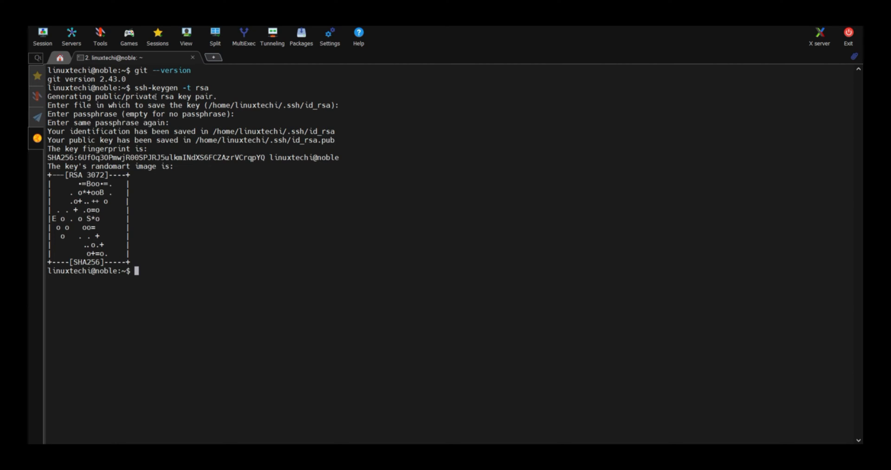
Step: Print the public key with 'cat /home/linuxtechi/.ssh/id_rsa.pub'
{"action": "double_click", "coordinate": [231, 140]}
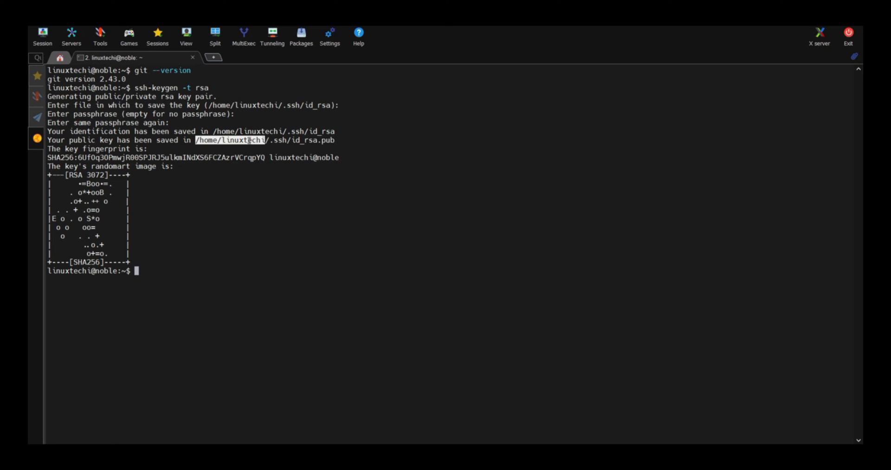
{"action": "type", "text": "cat"}
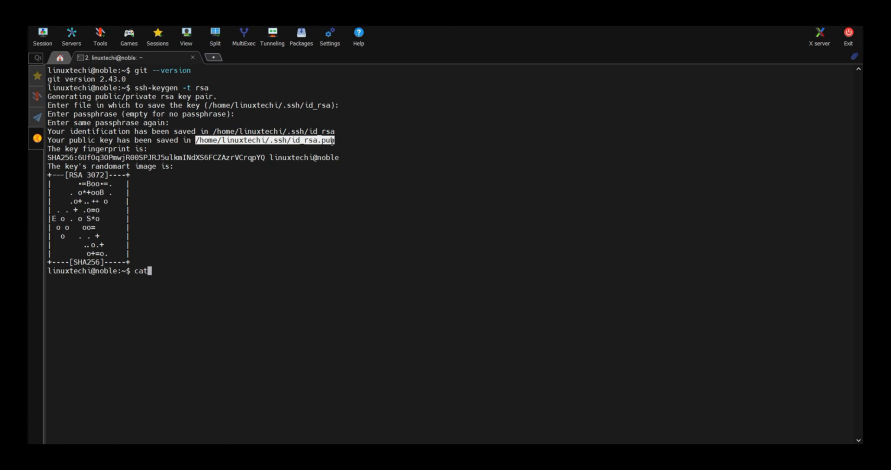
{"action": "type", "text": "/home/linuxtechi/.ssh/id_rsa.pub"}
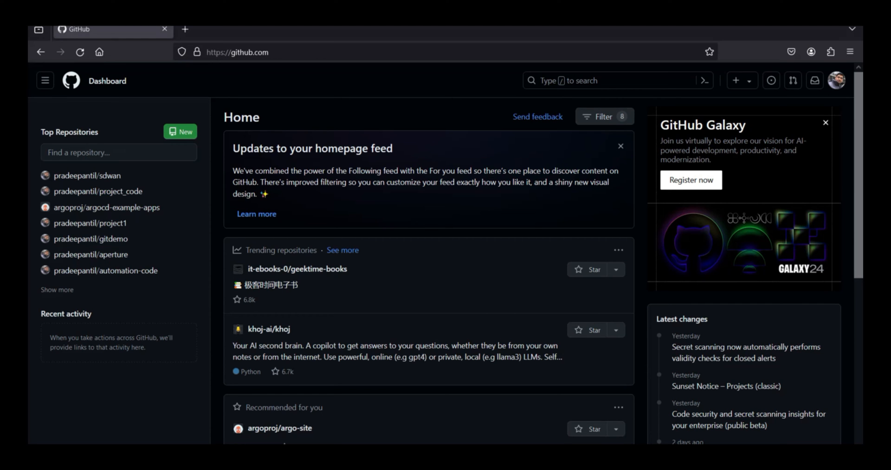
Step: Navigate from the profile menu to Settings > SSH and GPG keys > New SSH key
{"action": "left_click", "coordinate": [835, 80]}
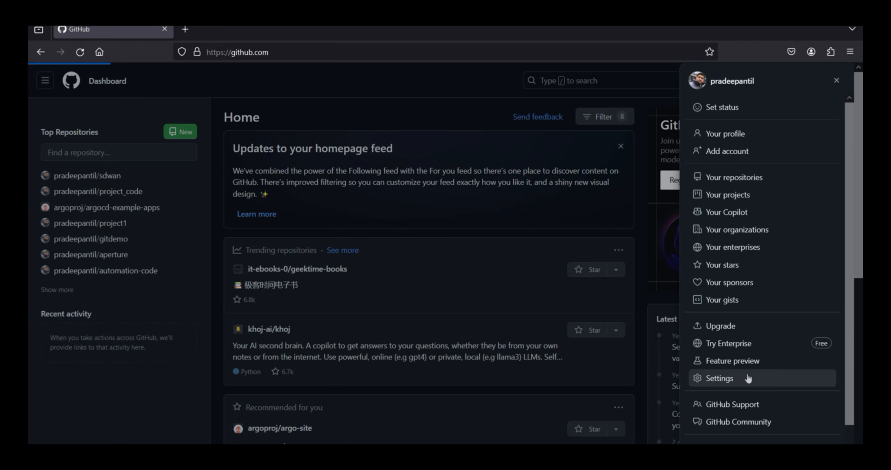
{"action": "left_click", "coordinate": [718, 377]}
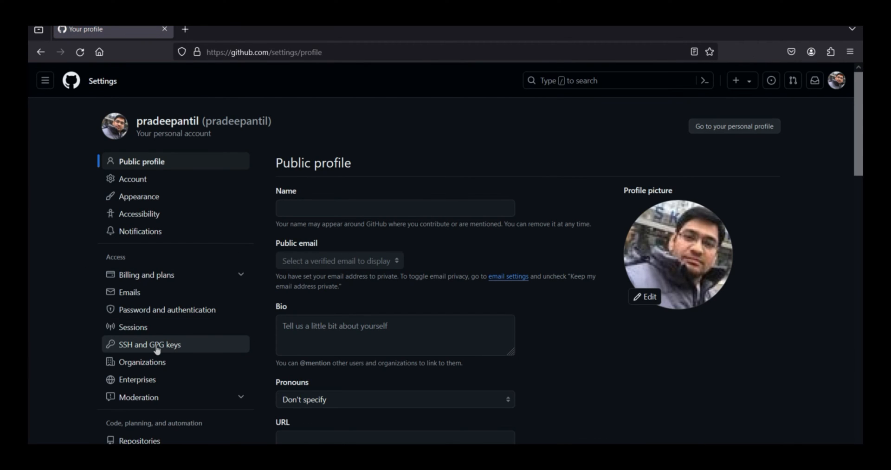
{"action": "left_click", "coordinate": [150, 344]}
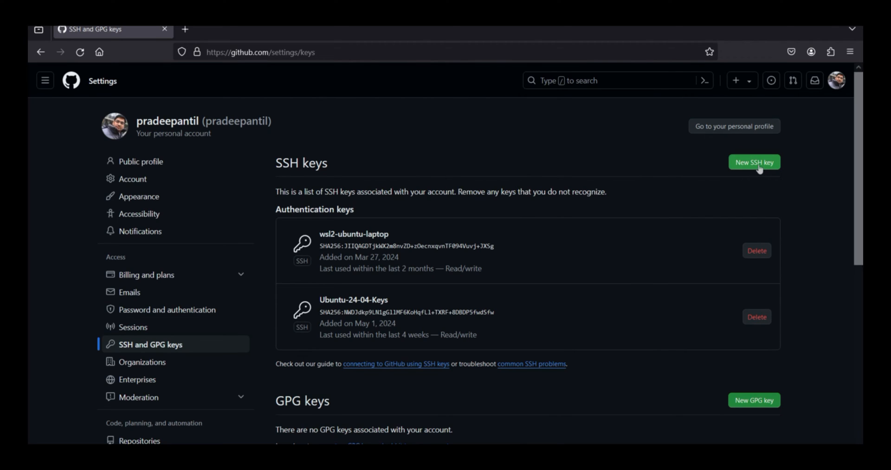
{"action": "left_click", "coordinate": [753, 163]}
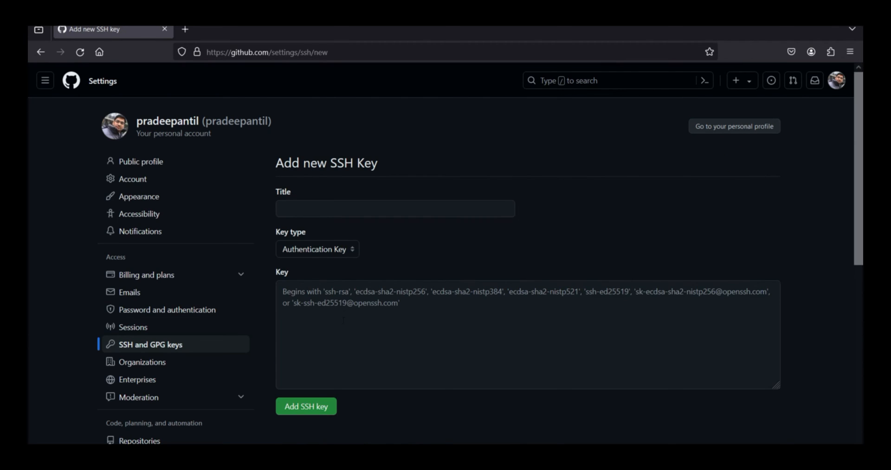
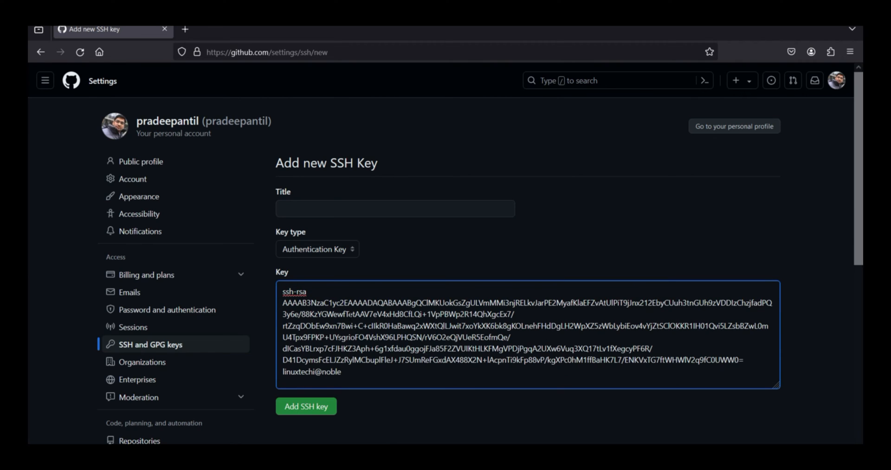
Step: Paste the ssh-rsa public key, title it 'gitdemo' and add it to the account
{"action": "left_click", "coordinate": [393, 208]}
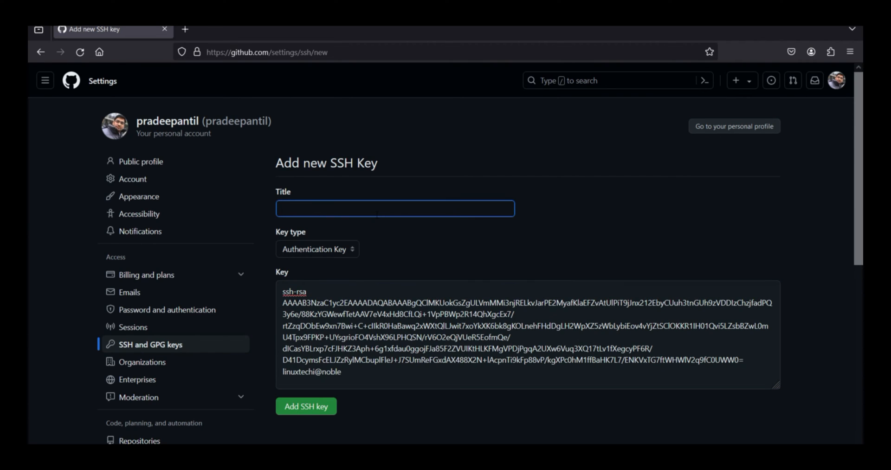
{"action": "left_click", "coordinate": [394, 208]}
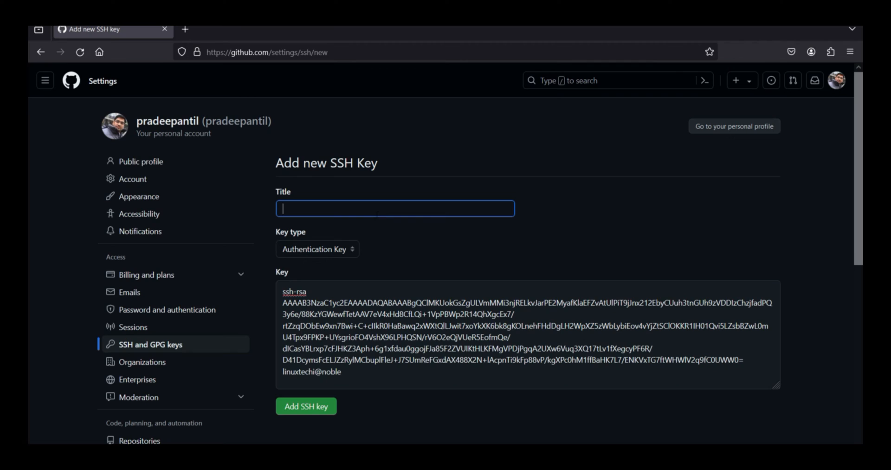
{"action": "type", "text": "gitde"}
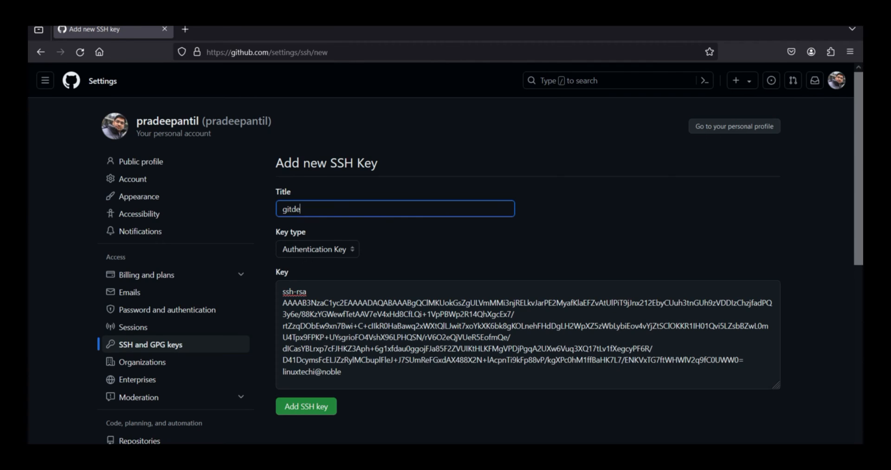
{"action": "type", "text": "mo"}
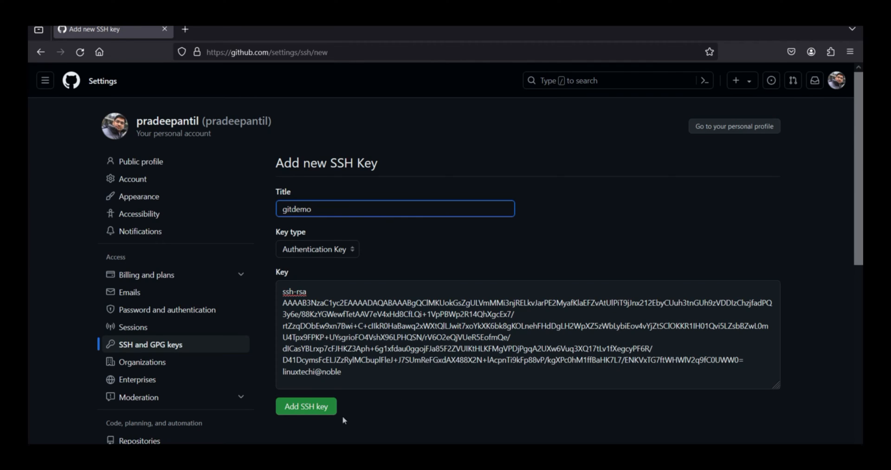
{"action": "left_click", "coordinate": [305, 406]}
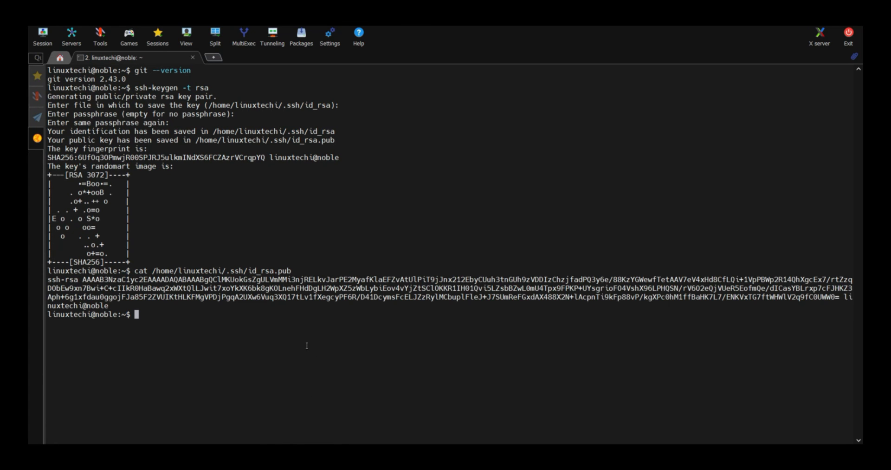
{"action": "mouse_move", "coordinate": [308, 347]}
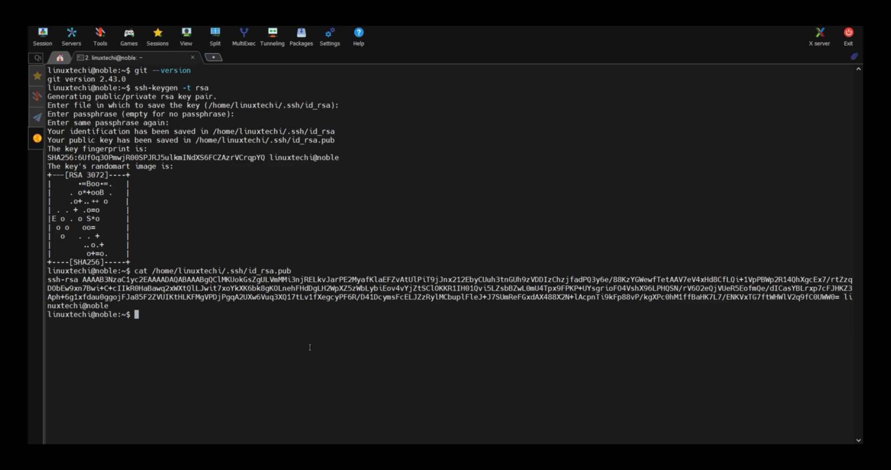
Step: Run 'clear' to wipe the key output from the terminal
{"action": "type", "text": "clea"}
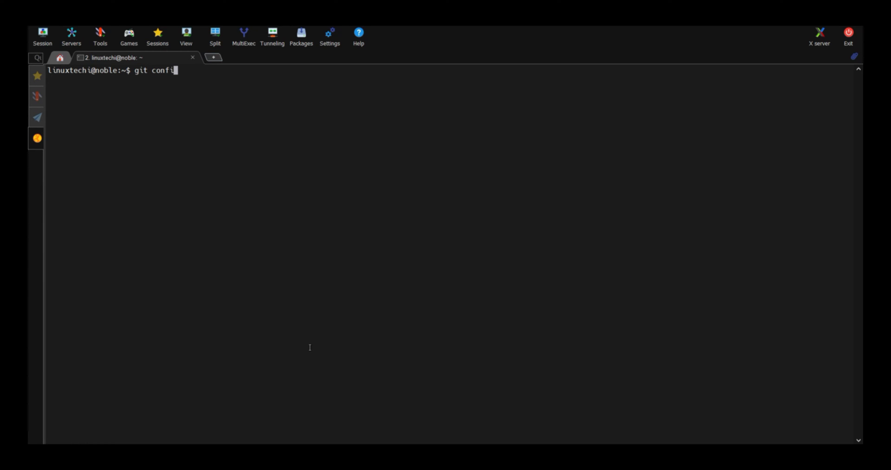
Step: Set the global Git user.name to "Pradeep Kumar"
{"action": "type", "text": "g --glob"}
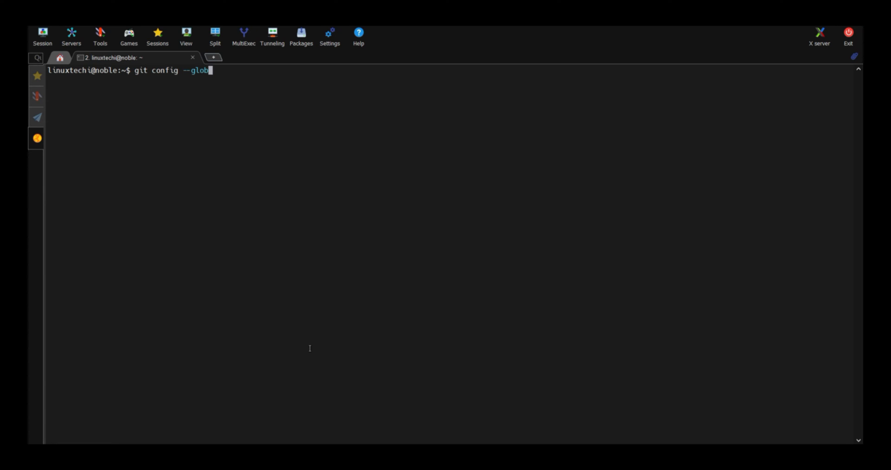
{"action": "type", "text": "al"}
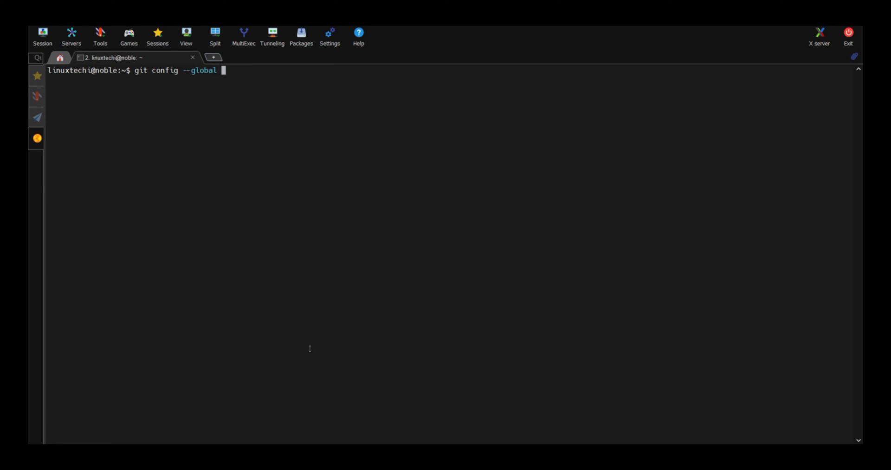
{"action": "type", "text": "user."}
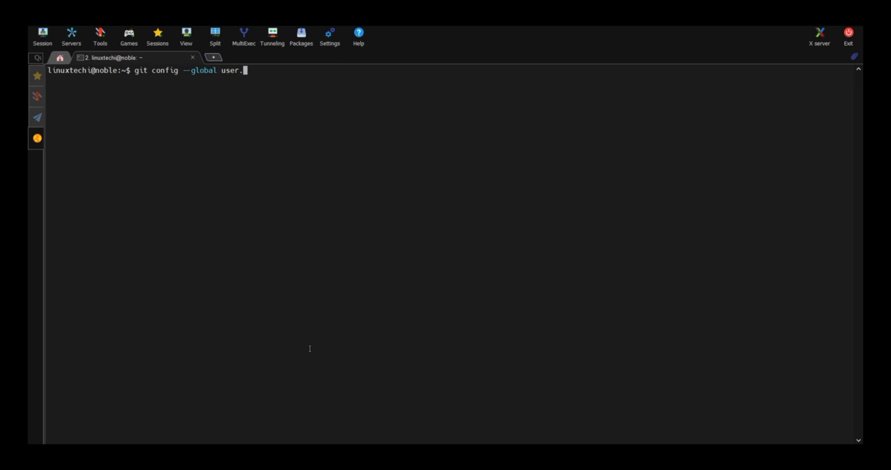
{"action": "type", "text": "name"}
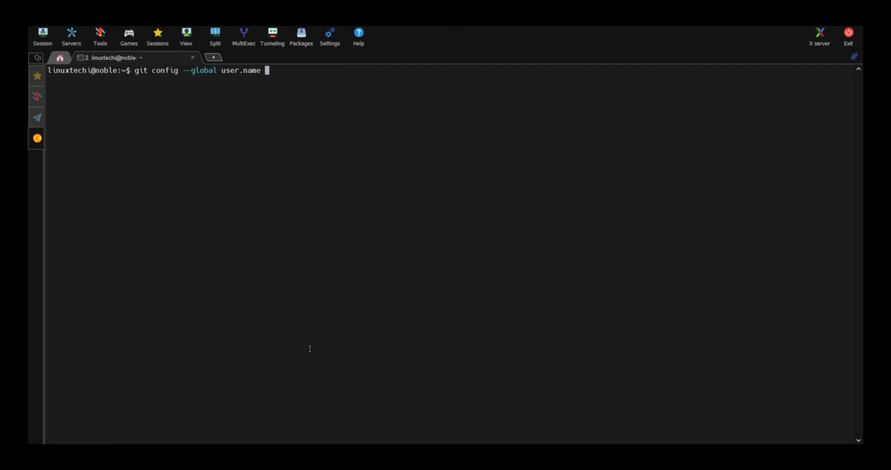
{"action": "type", "text": "\"P"}
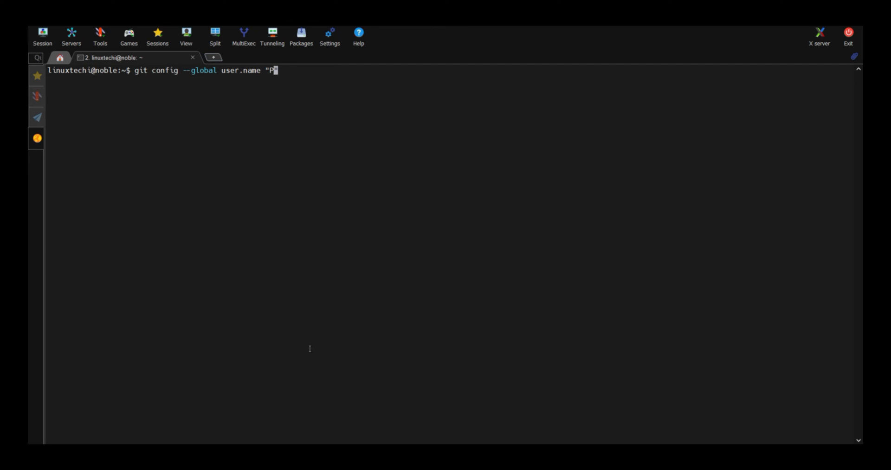
{"action": "type", "text": "radeep Kum"}
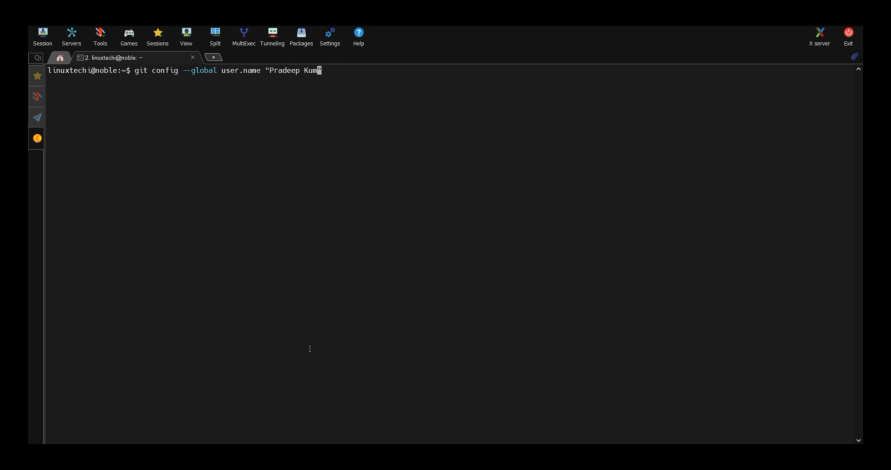
{"action": "type", "text": "ar\""}
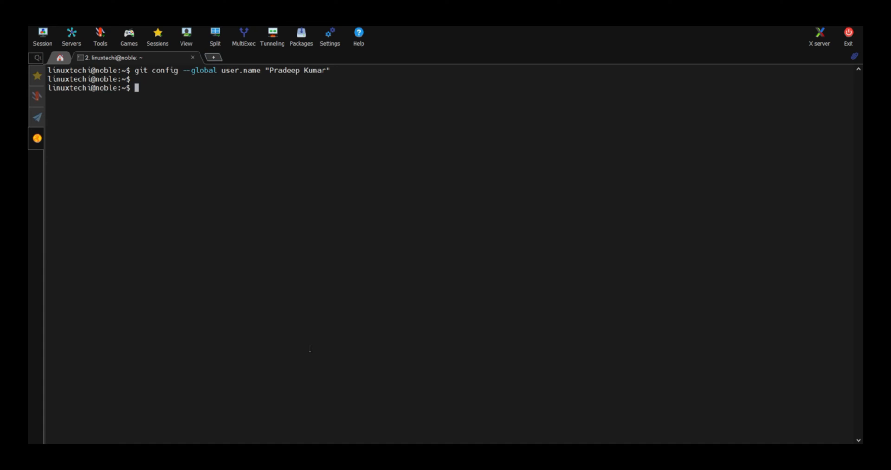
{"action": "type", "text": "git"}
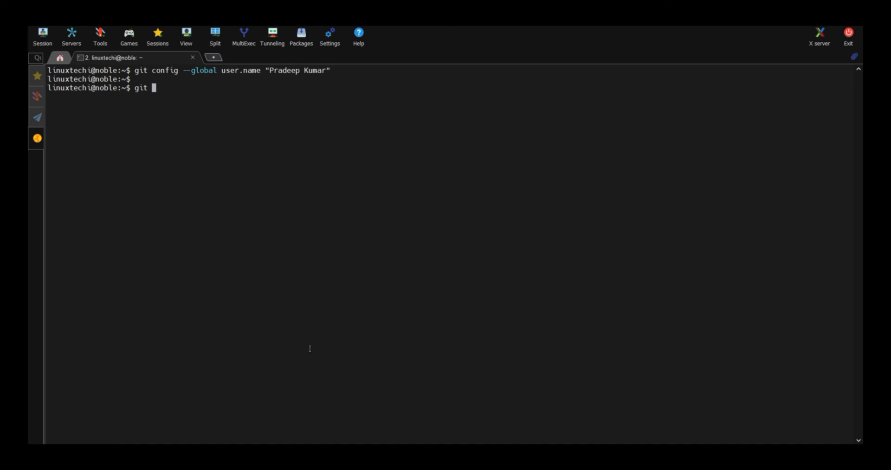
{"action": "type", "text": "config"}
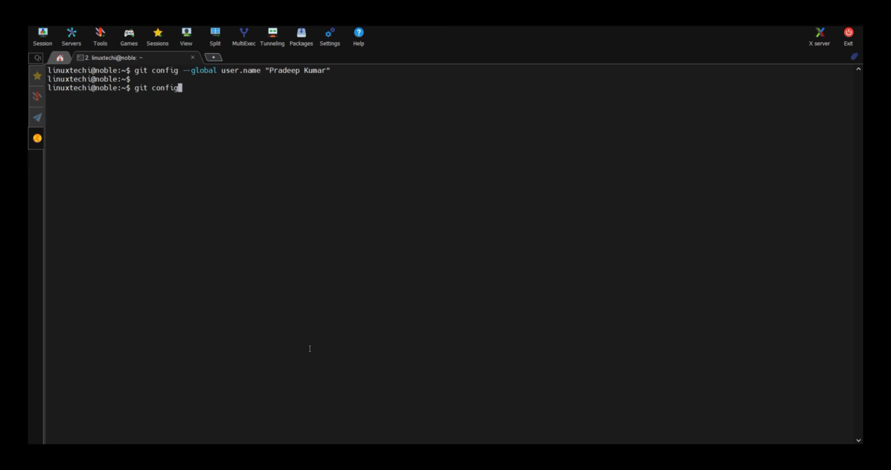
{"action": "type", "text": "--glo"}
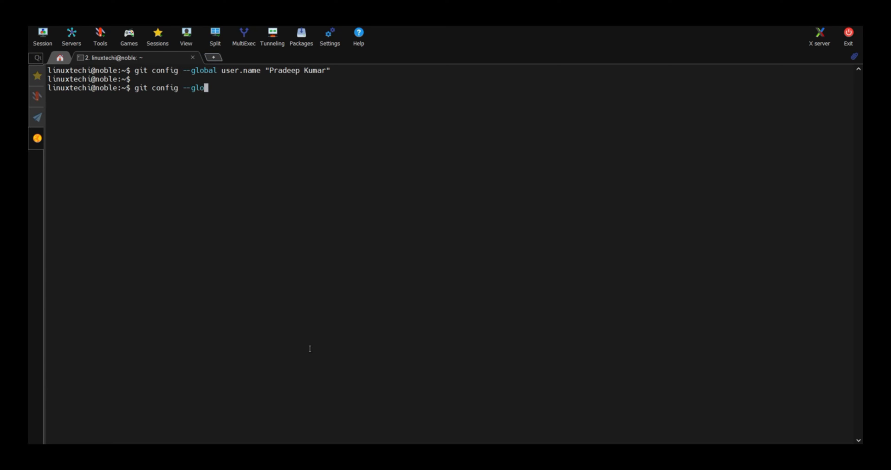
{"action": "type", "text": "bal us"}
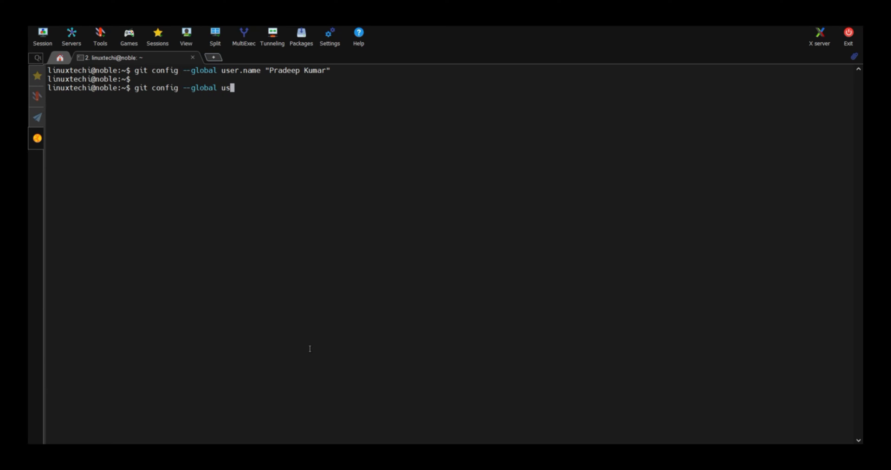
{"action": "type", "text": "er.email"}
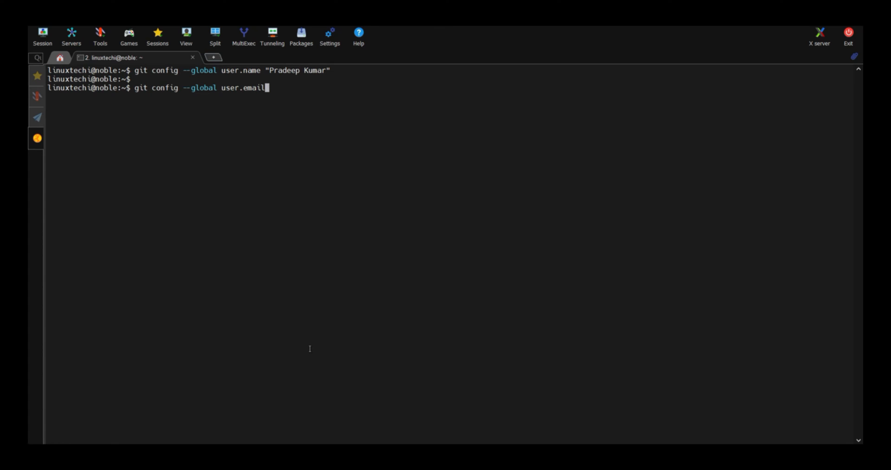
{"action": "type", "text": "\"\""}
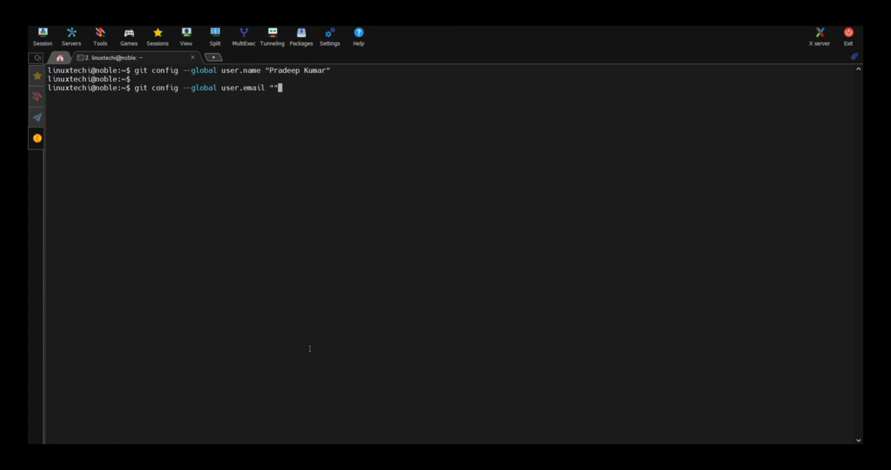
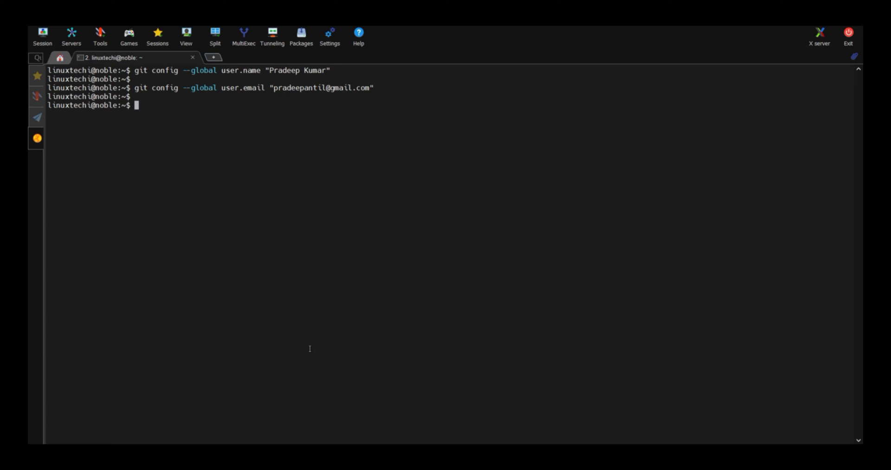
{"action": "mouse_move", "coordinate": [168, 424]}
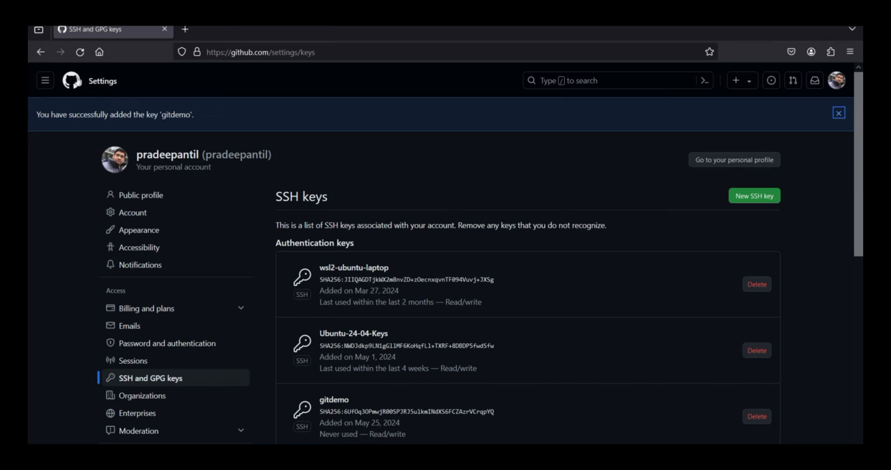
Step: Open the gitdemo repository from the side menu and copy its SSH clone URL from Code
{"action": "left_click", "coordinate": [45, 79]}
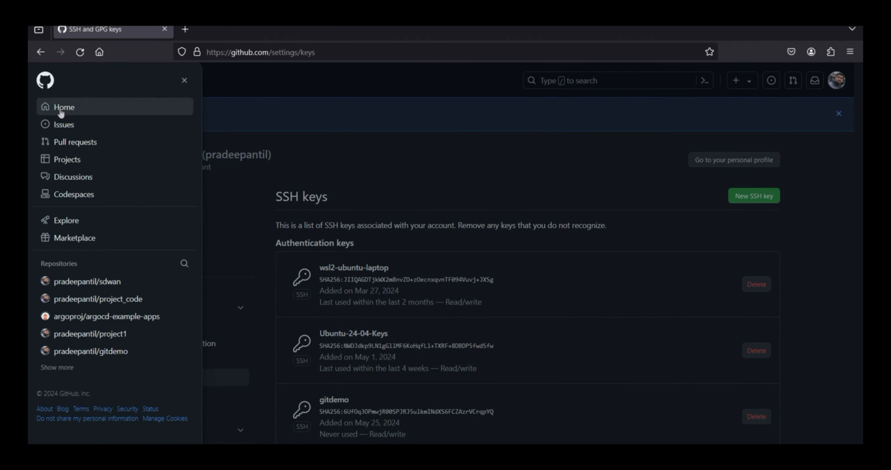
{"action": "mouse_move", "coordinate": [77, 368]}
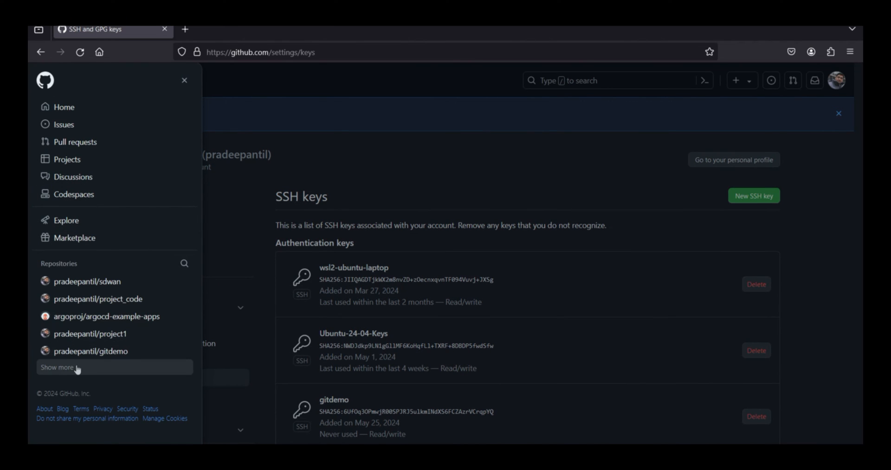
{"action": "mouse_move", "coordinate": [89, 351]}
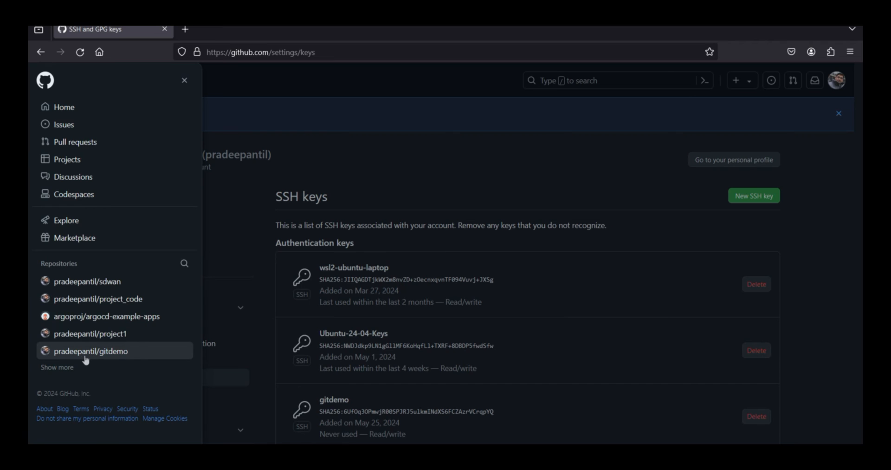
{"action": "mouse_move", "coordinate": [97, 358]}
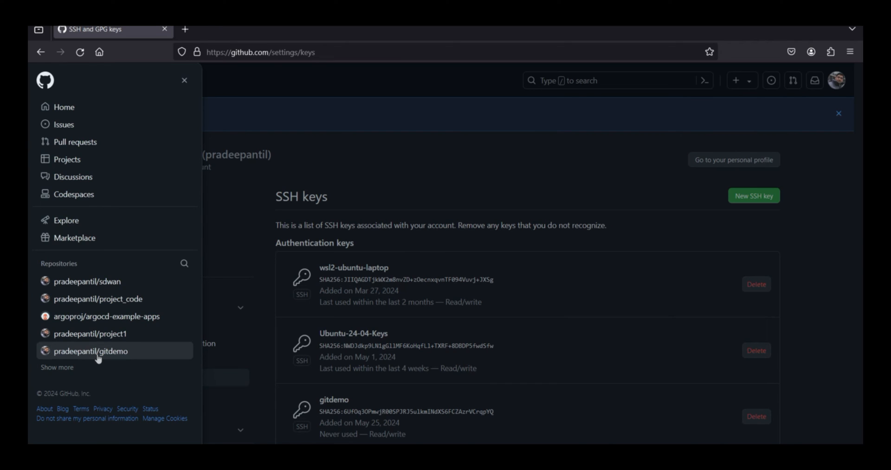
{"action": "left_click", "coordinate": [91, 350]}
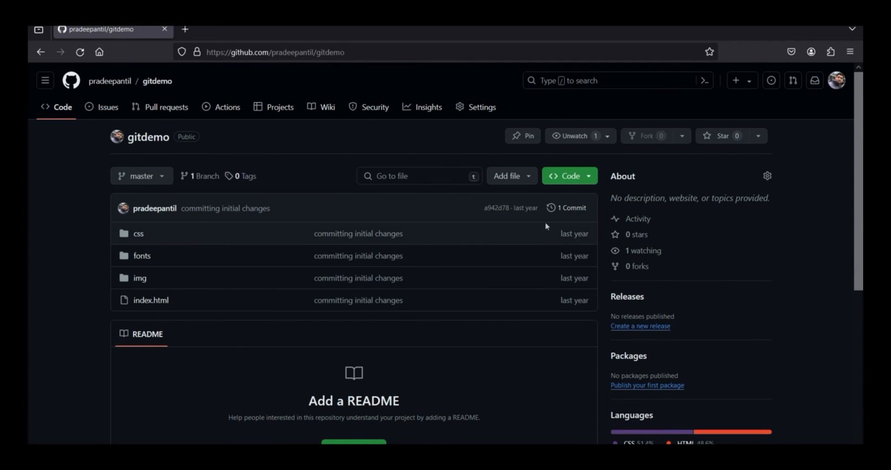
{"action": "left_click", "coordinate": [563, 175]}
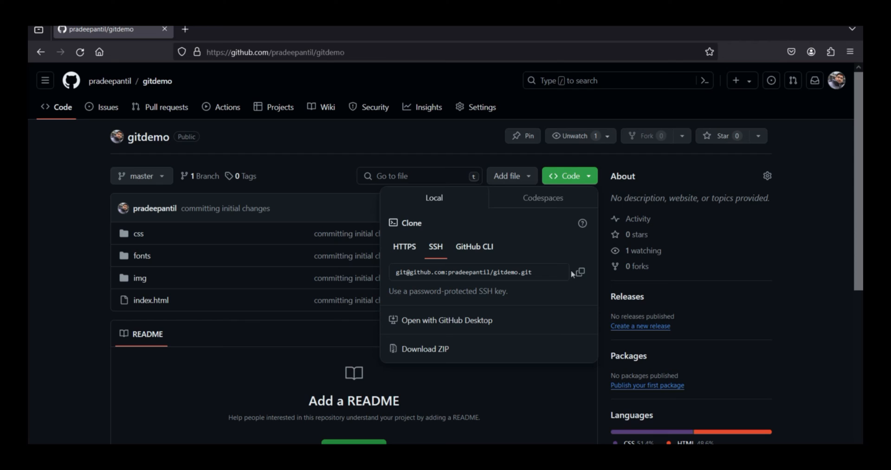
{"action": "left_click", "coordinate": [579, 272]}
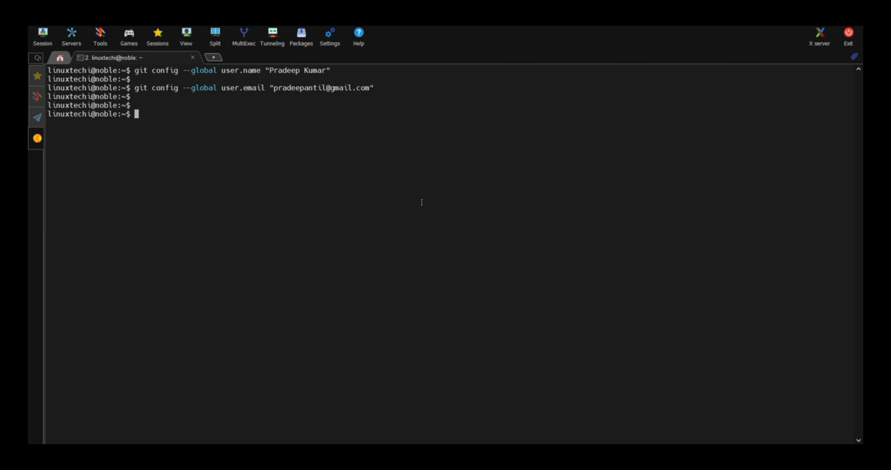
Step: Run 'git clone' with the SSH URL, answering yes to trust github.com's host key
{"action": "type", "text": "cl"}
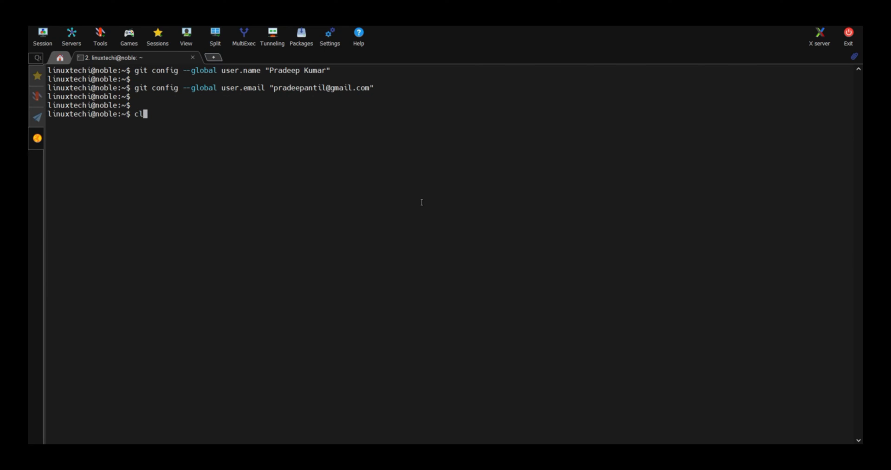
{"action": "type", "text": "git"}
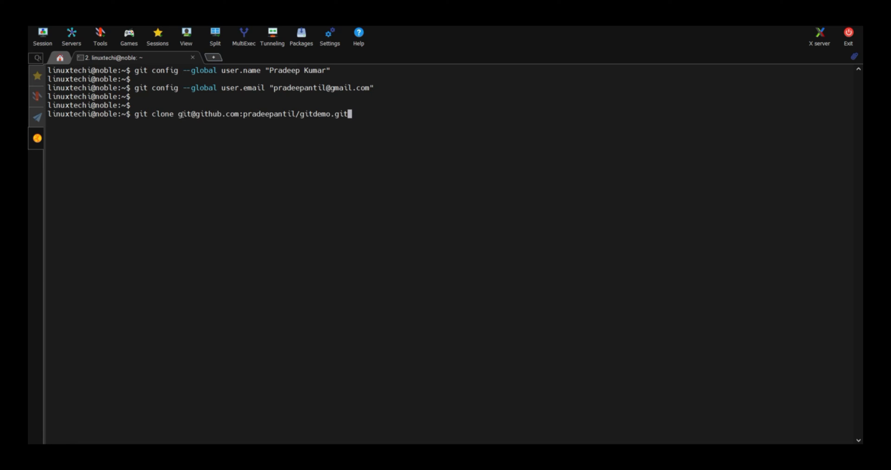
{"action": "mouse_move", "coordinate": [383, 106]}
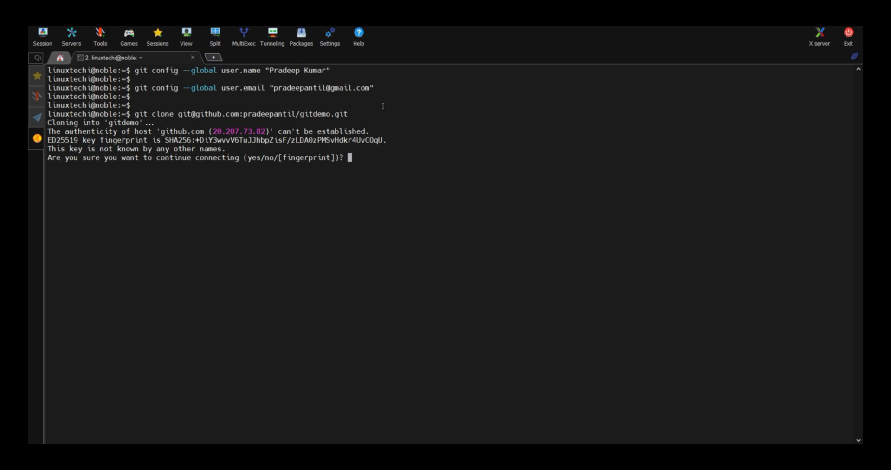
{"action": "type", "text": "yes"}
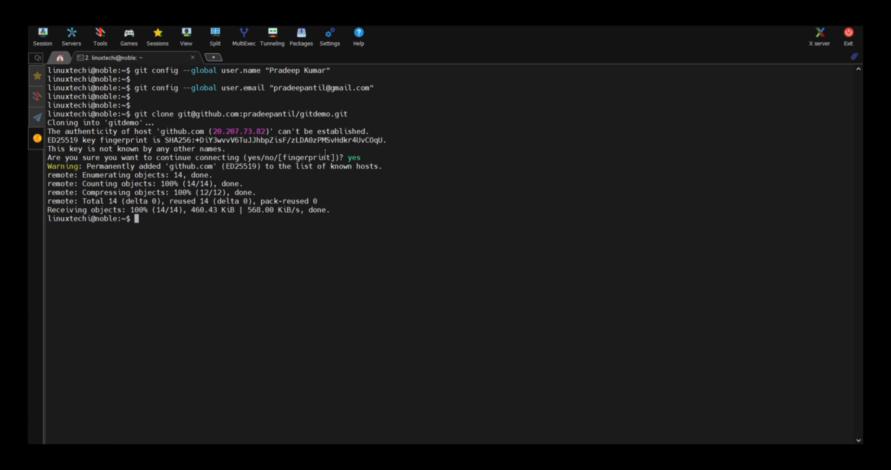
{"action": "type", "text": "l"}
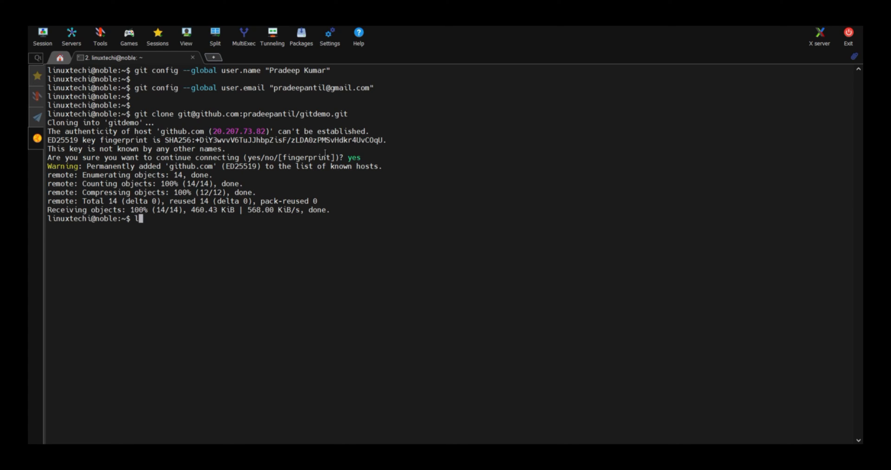
Step: List gitdemo/ with 'ls -l', change into it and list its contents
{"action": "type", "text": "s -l gitdemo/"}
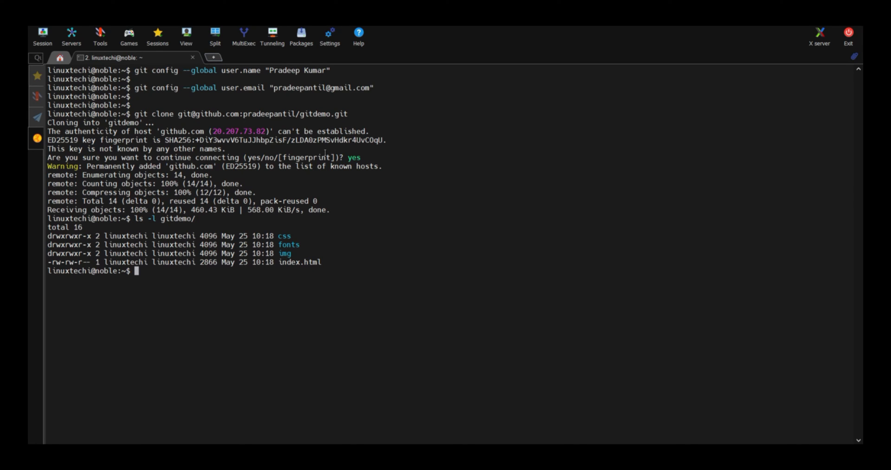
{"action": "type", "text": "cd git"}
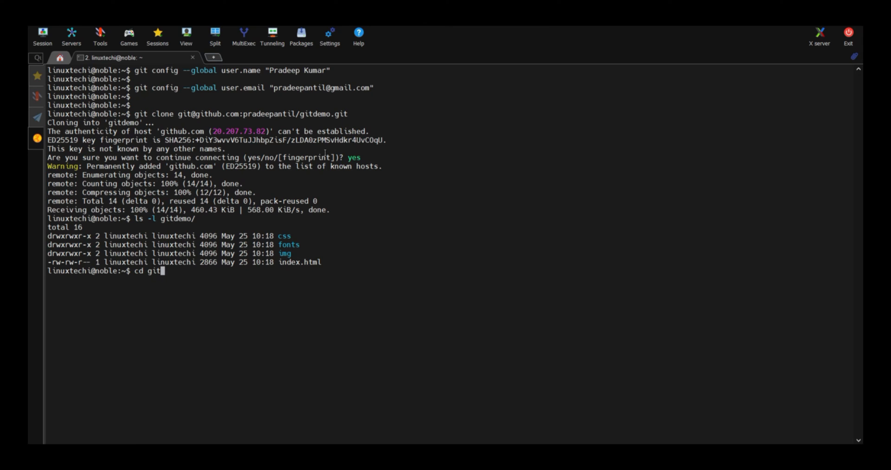
{"action": "type", "text": "demo/"}
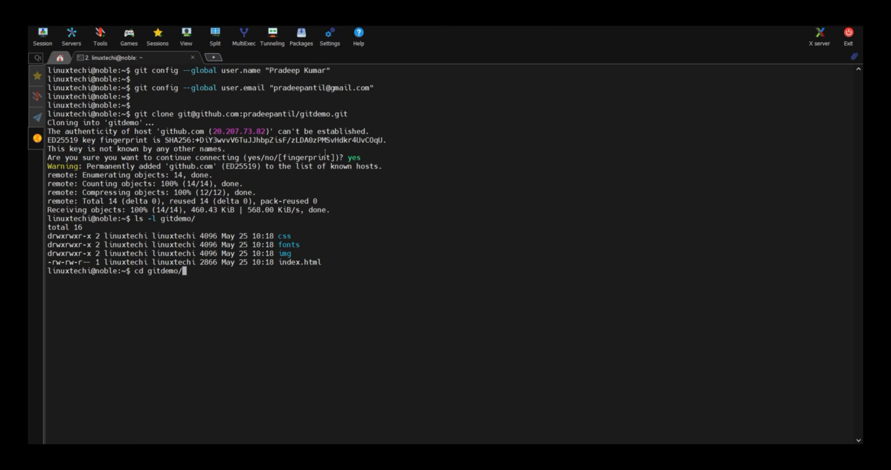
{"action": "type", "text": "ls"}
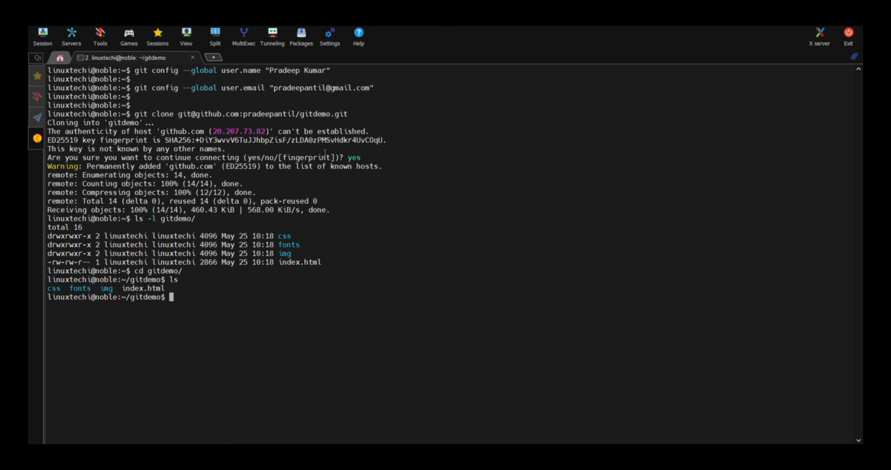
Step: Create an empty demo.text with touch and run 'git status'
{"action": "type", "text": "touch"}
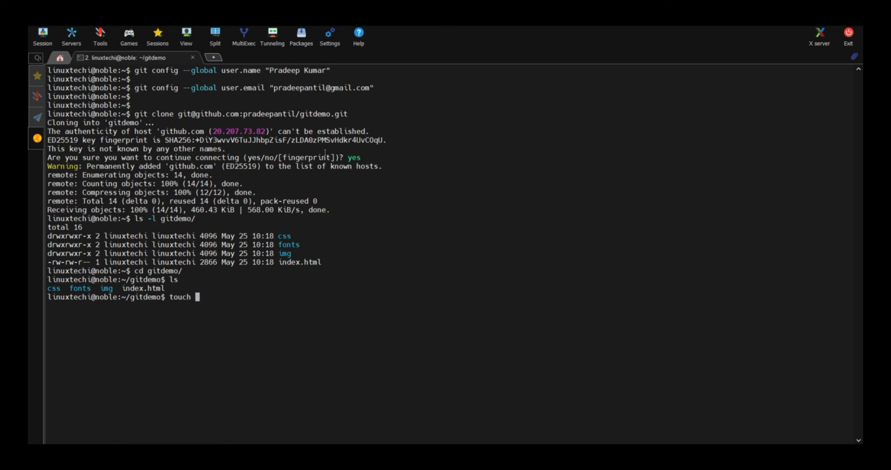
{"action": "type", "text": "demo"}
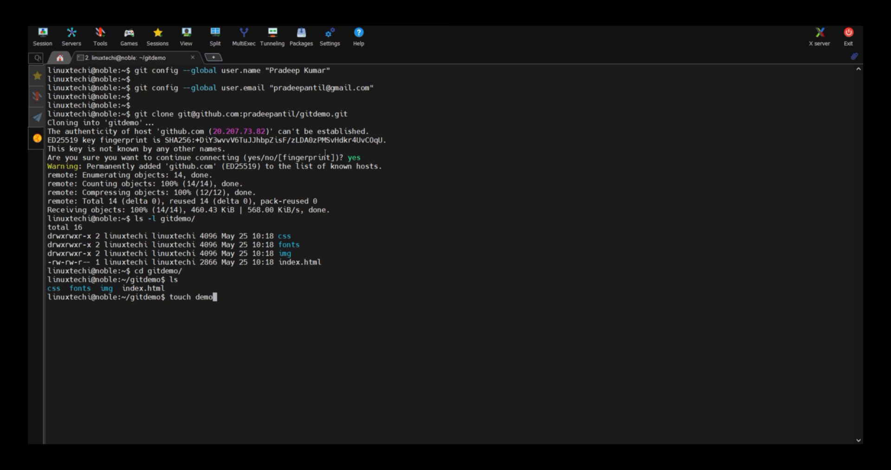
{"action": "type", "text": ".text"}
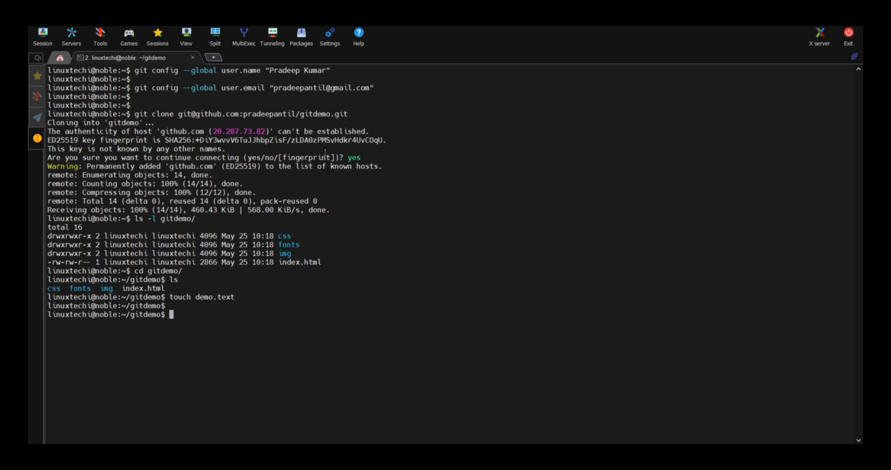
{"action": "type", "text": "git status"}
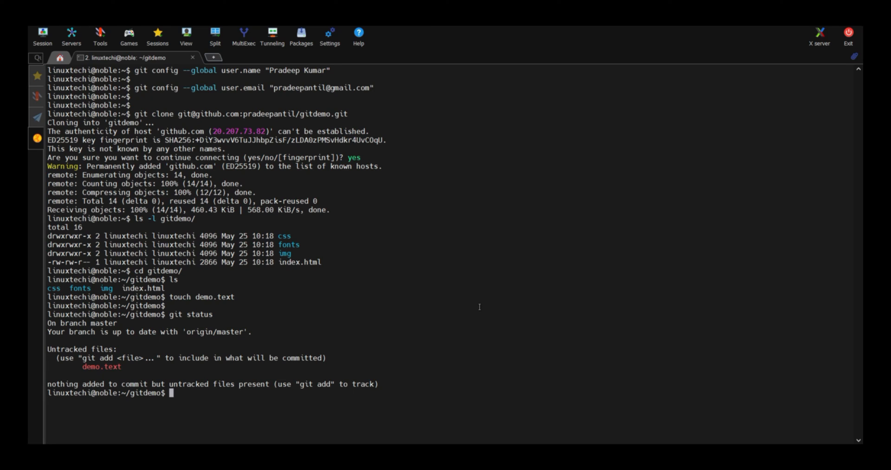
Step: Stage demo.text with 'git add .' and confirm via 'git status' it is a new file to commit
{"action": "type", "text": "git"}
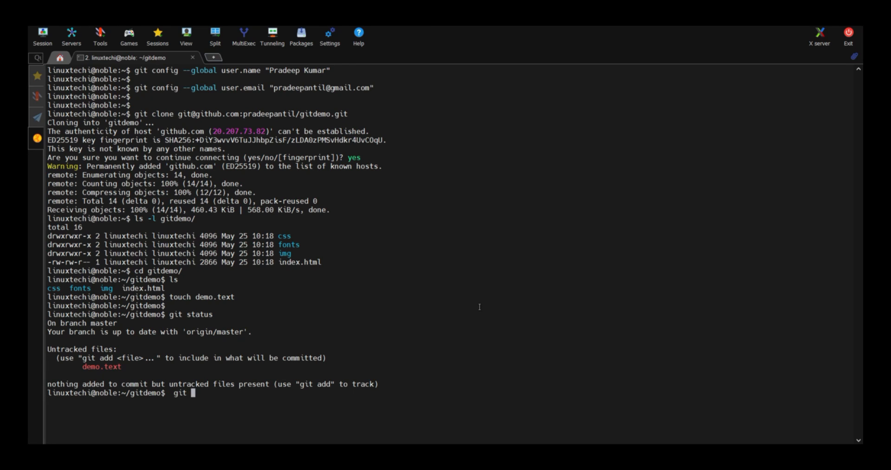
{"action": "type", "text": "add ."}
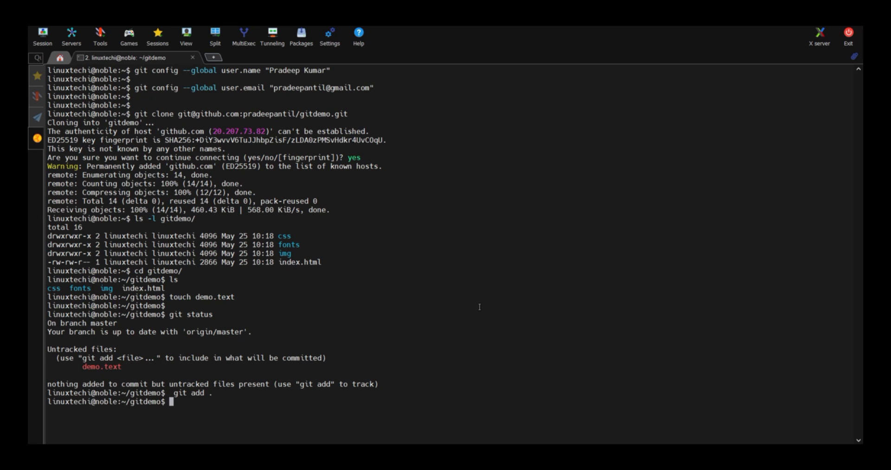
{"action": "type", "text": "gi"}
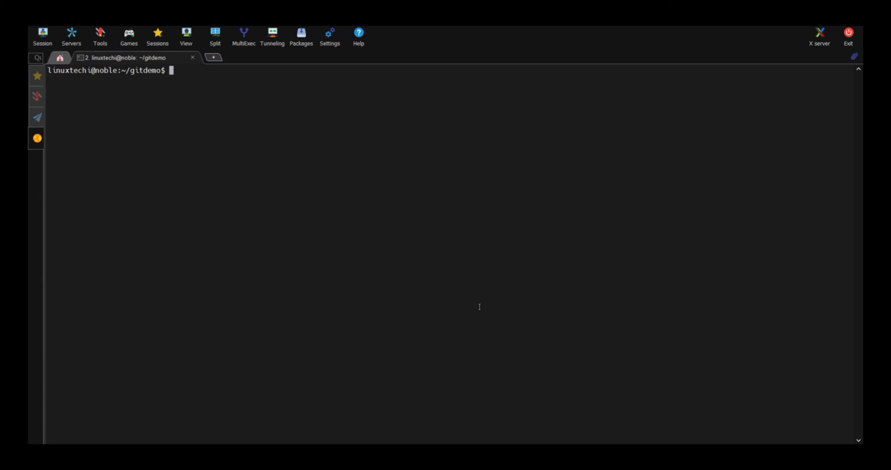
{"action": "type", "text": "git status"}
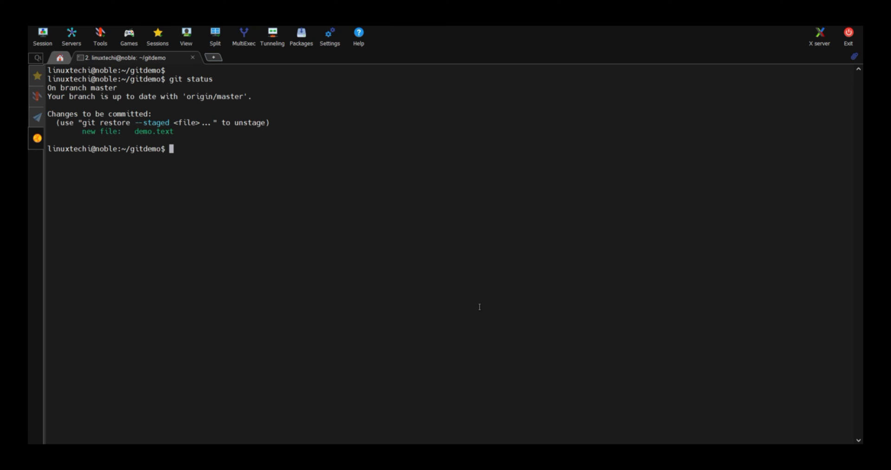
{"action": "mouse_move", "coordinate": [219, 243]}
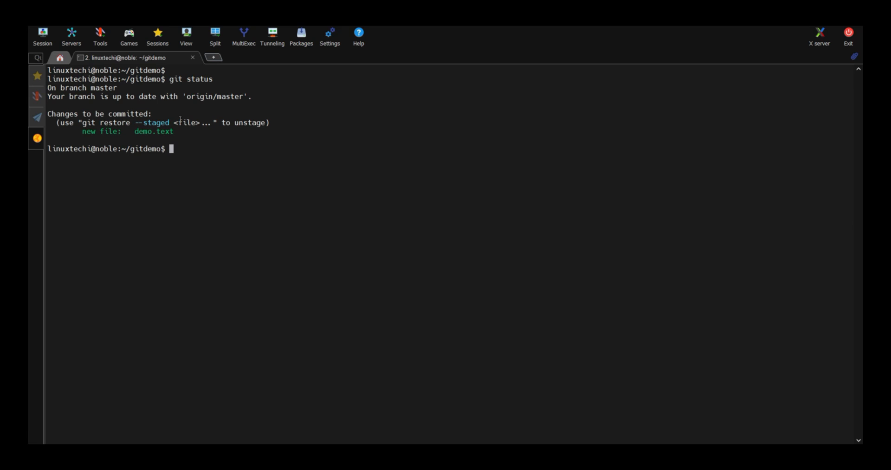
Step: Run git commit -m "demo text file" to record demo.text on master, then begin the git push command
{"action": "type", "text": "git commit -"}
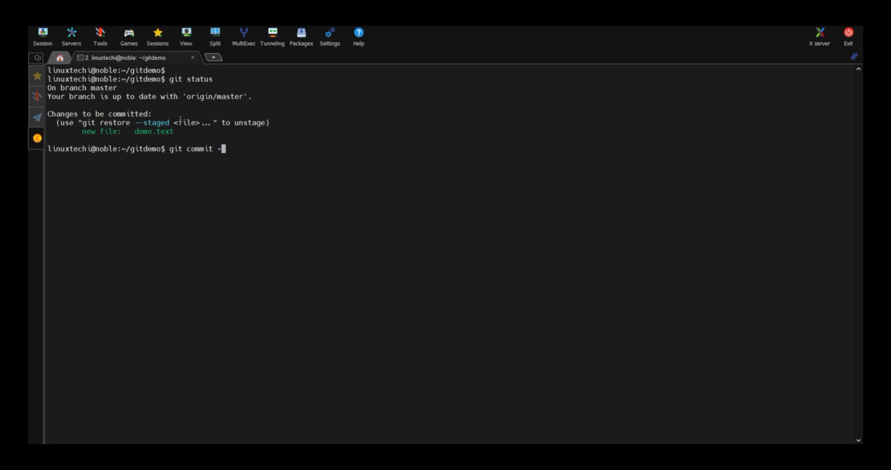
{"action": "type", "text": "m"}
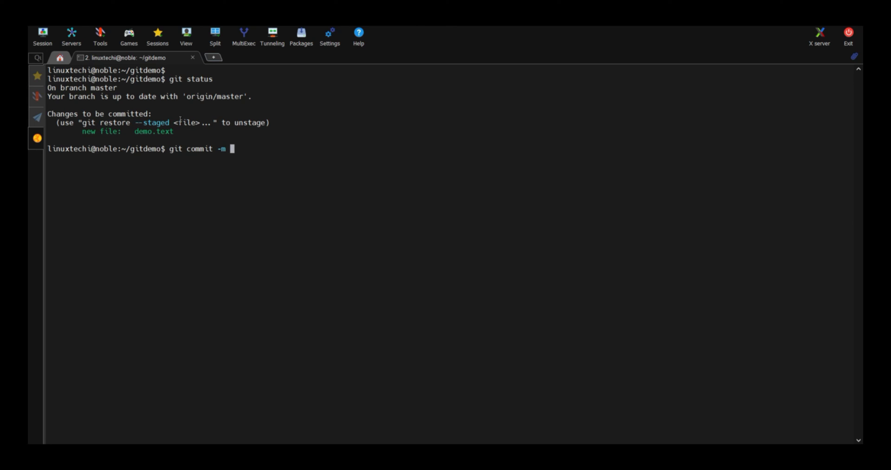
{"action": "type", "text": "\""}
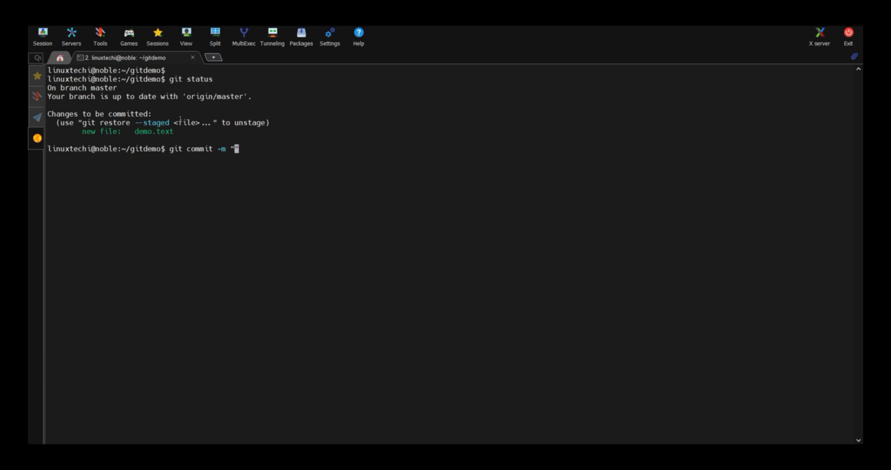
{"action": "type", "text": "demo text"}
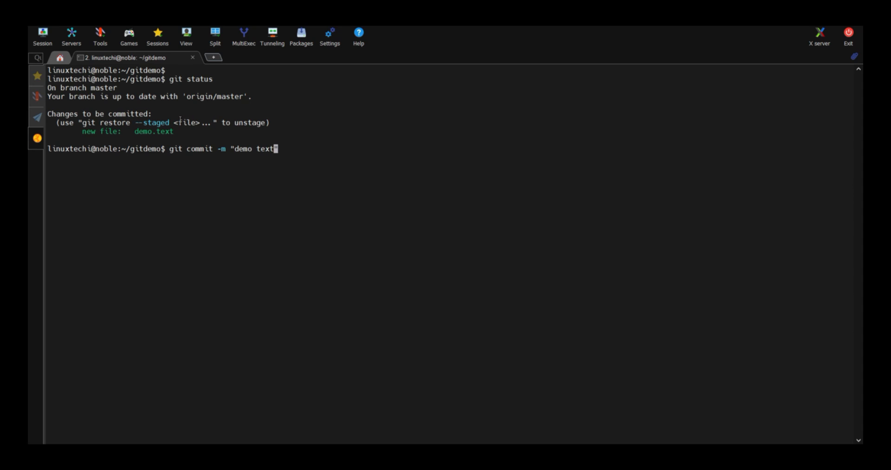
{"action": "type", "text": "file"}
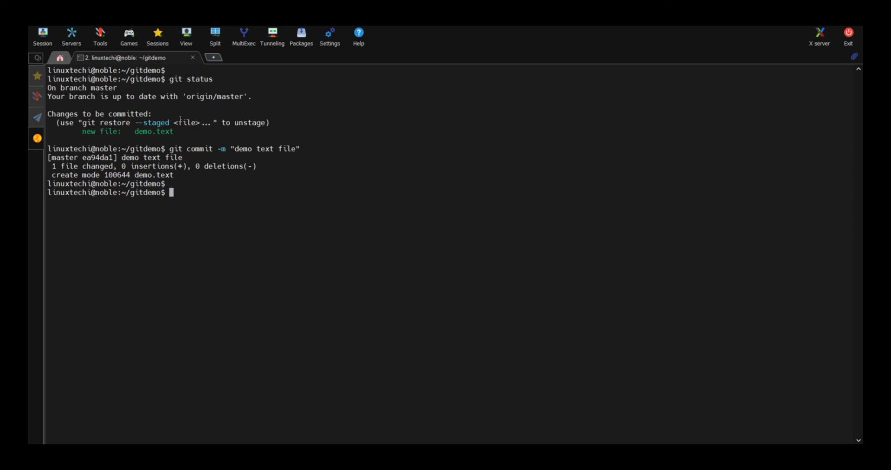
{"action": "type", "text": "git push"}
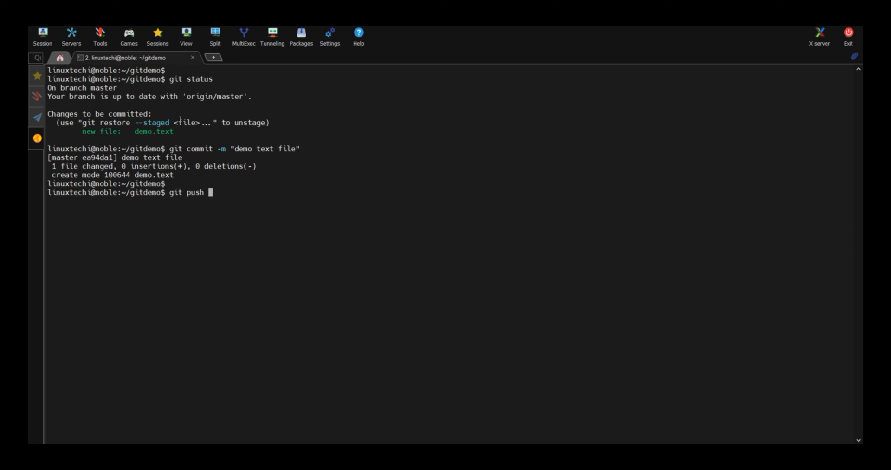
Step: Run git push -u origin master so the commit reaches GitHub and master tracks origin/master
{"action": "type", "text": "-u"}
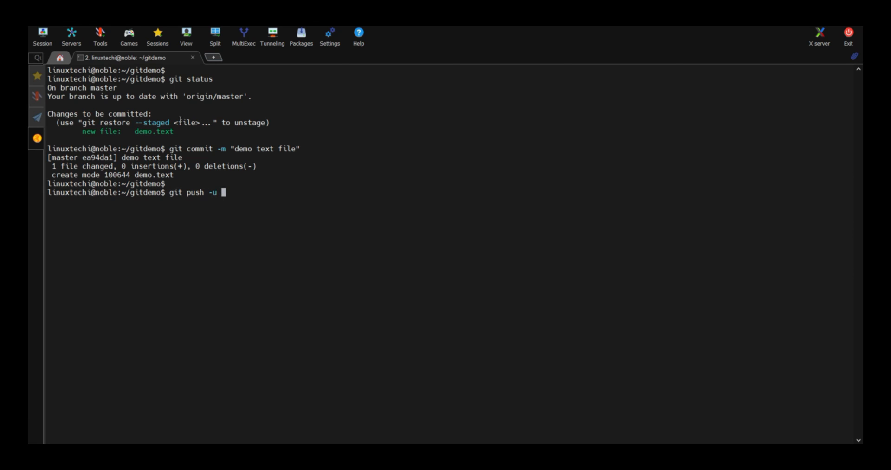
{"action": "type", "text": "origin"}
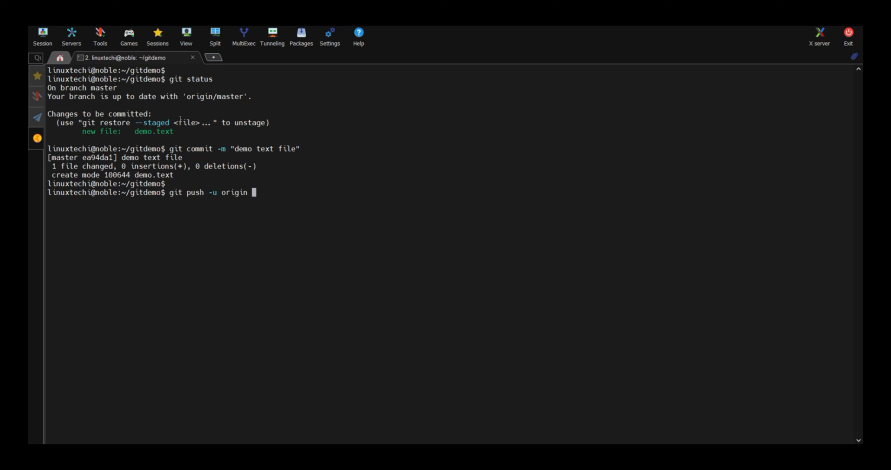
{"action": "type", "text": "master"}
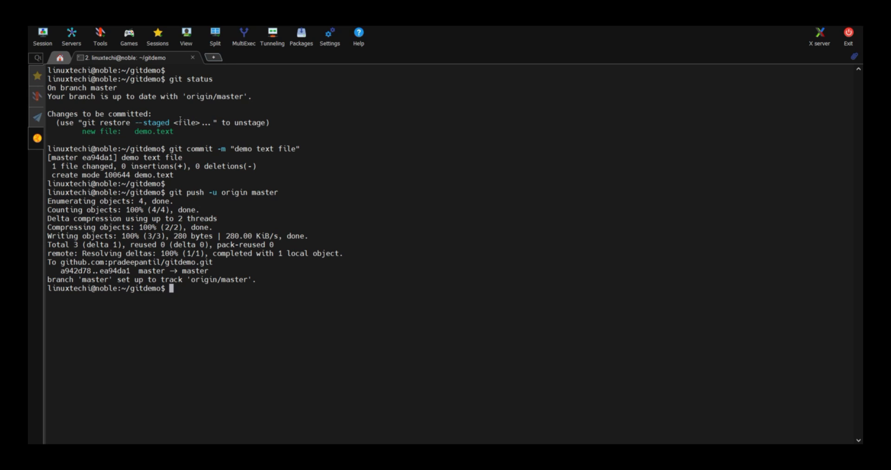
{"action": "mouse_move", "coordinate": [271, 202]}
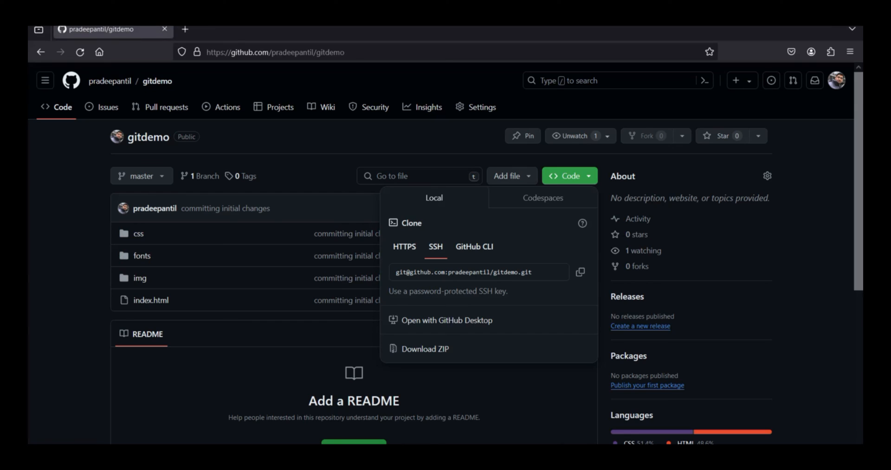
{"action": "mouse_move", "coordinate": [271, 190]}
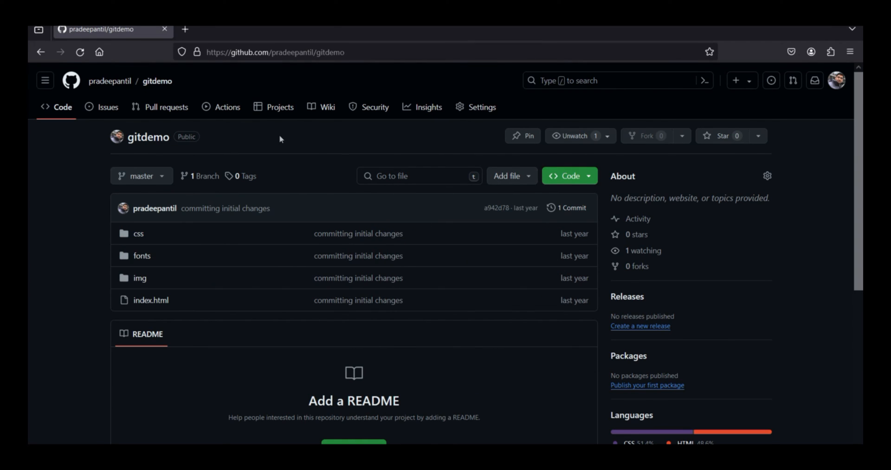
Step: Reload the gitdemo repository page so it lists demo.text and shows 2 commits
{"action": "left_click", "coordinate": [80, 52]}
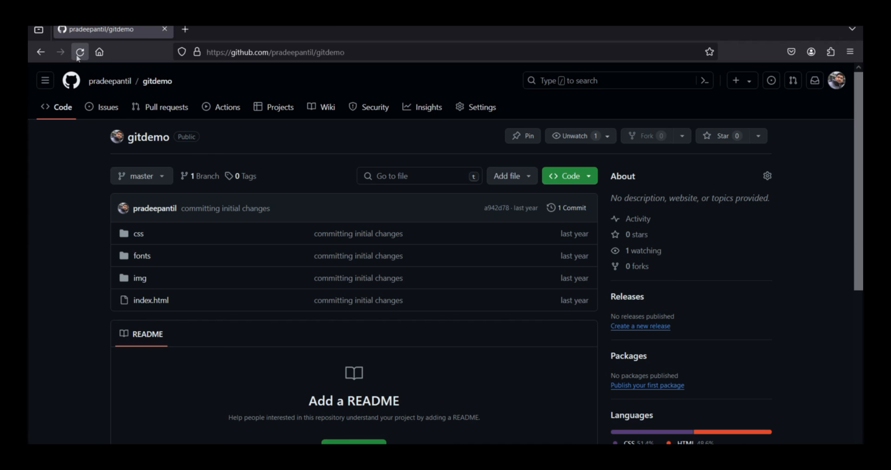
{"action": "left_click", "coordinate": [79, 52]}
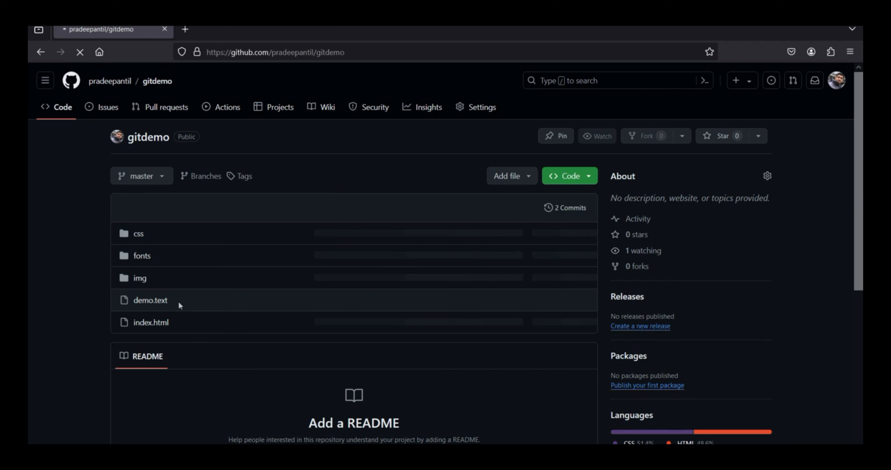